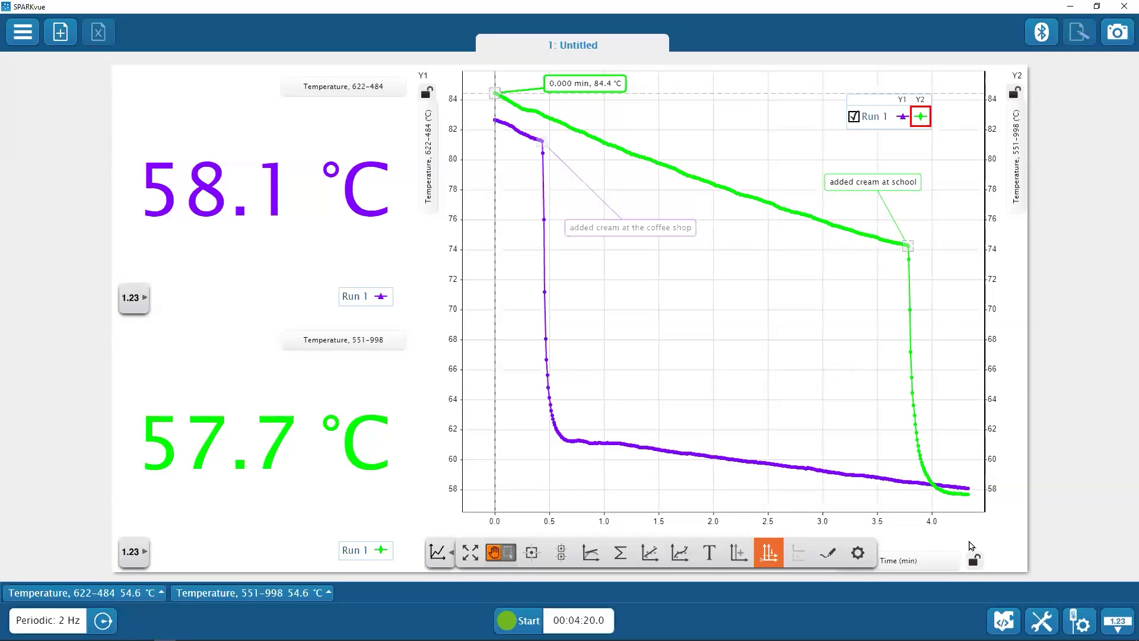
{"action": "mouse_move", "coordinate": [531, 553]}
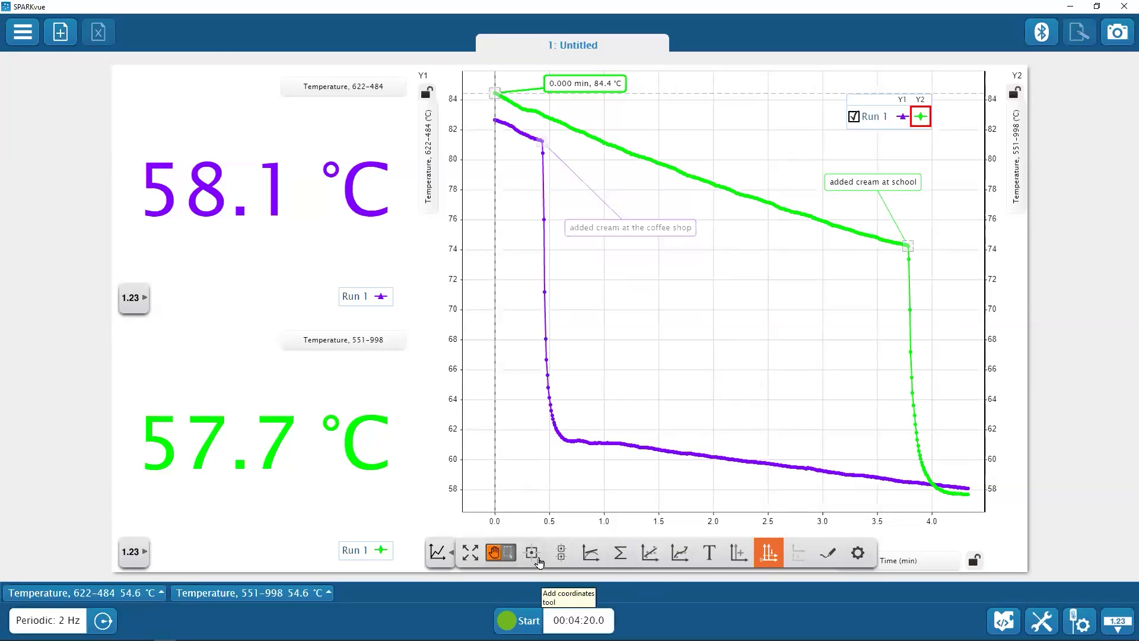
- Place a coordinate marker on the green run's last point, reading 4.333 min, 57.7 °C
{"action": "left_click", "coordinate": [769, 216]}
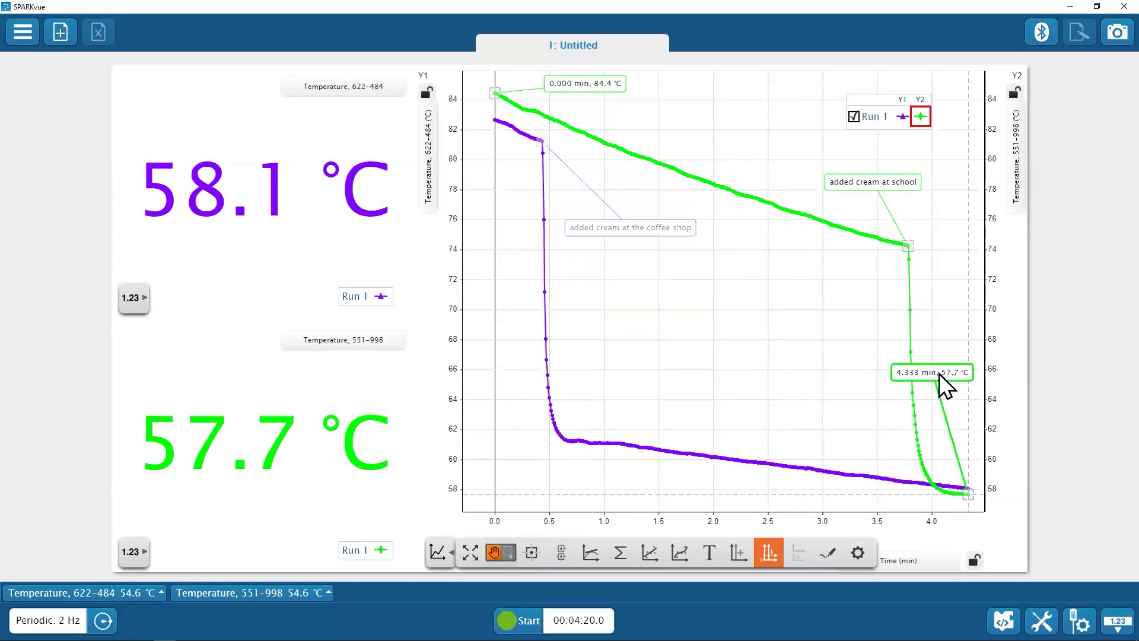
{"action": "left_click", "coordinate": [932, 373]}
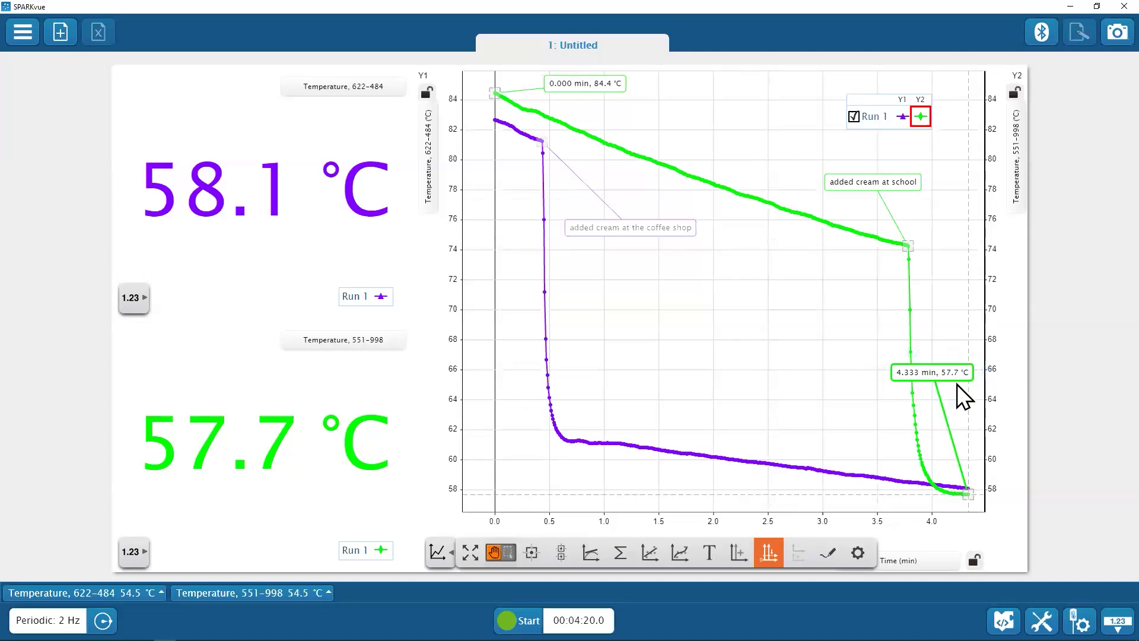
{"action": "mouse_move", "coordinate": [962, 396]}
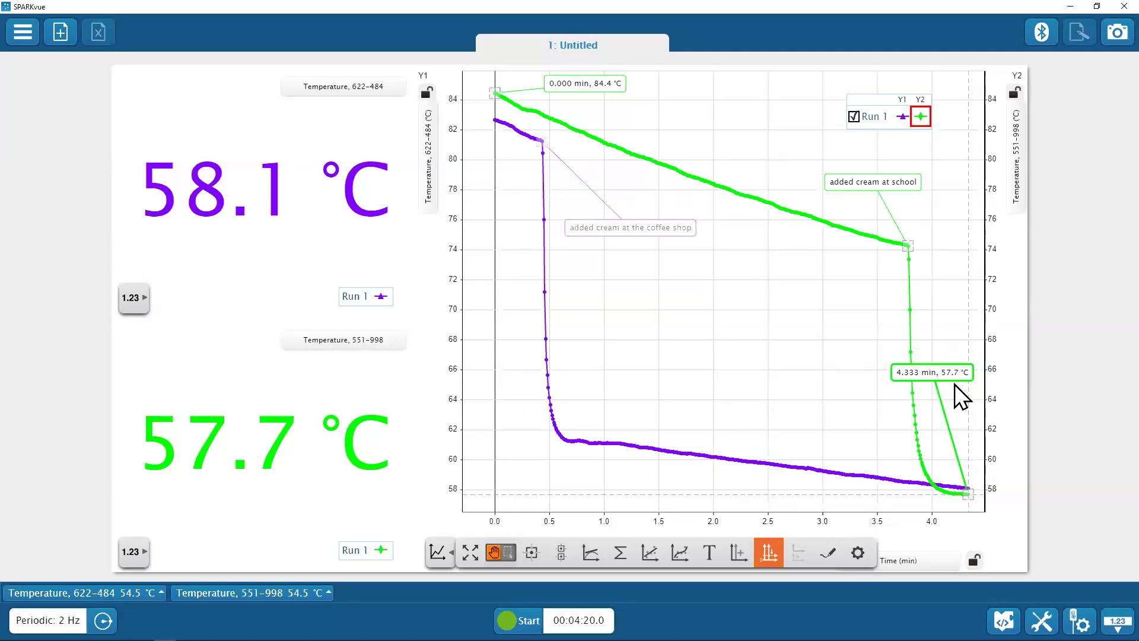
{"action": "mouse_move", "coordinate": [805, 359]}
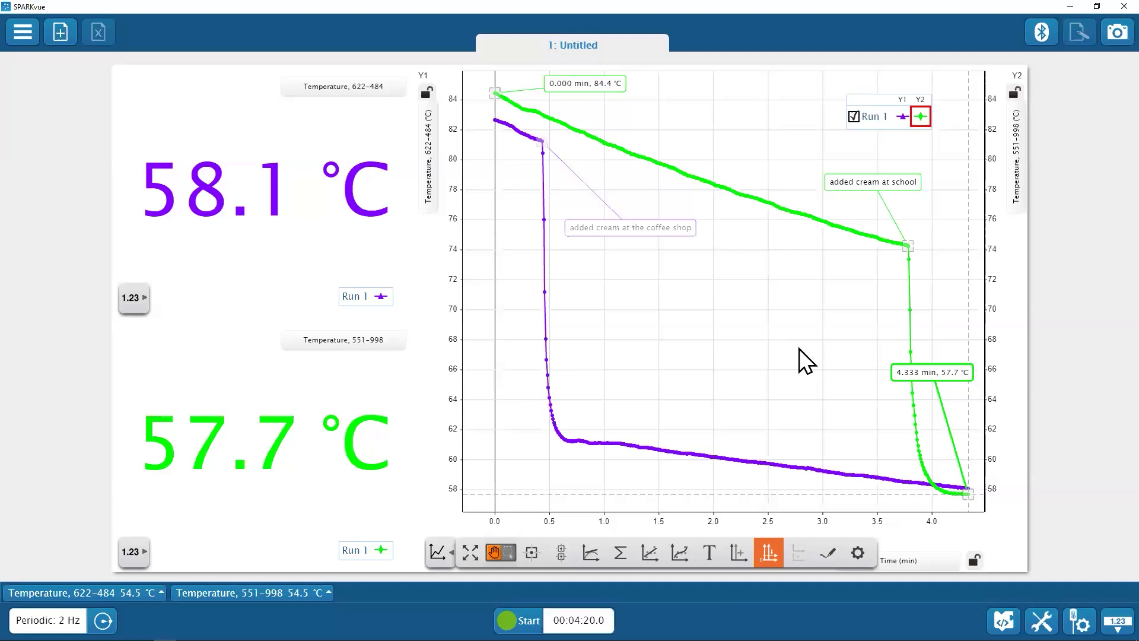
{"action": "mouse_move", "coordinate": [702, 358]}
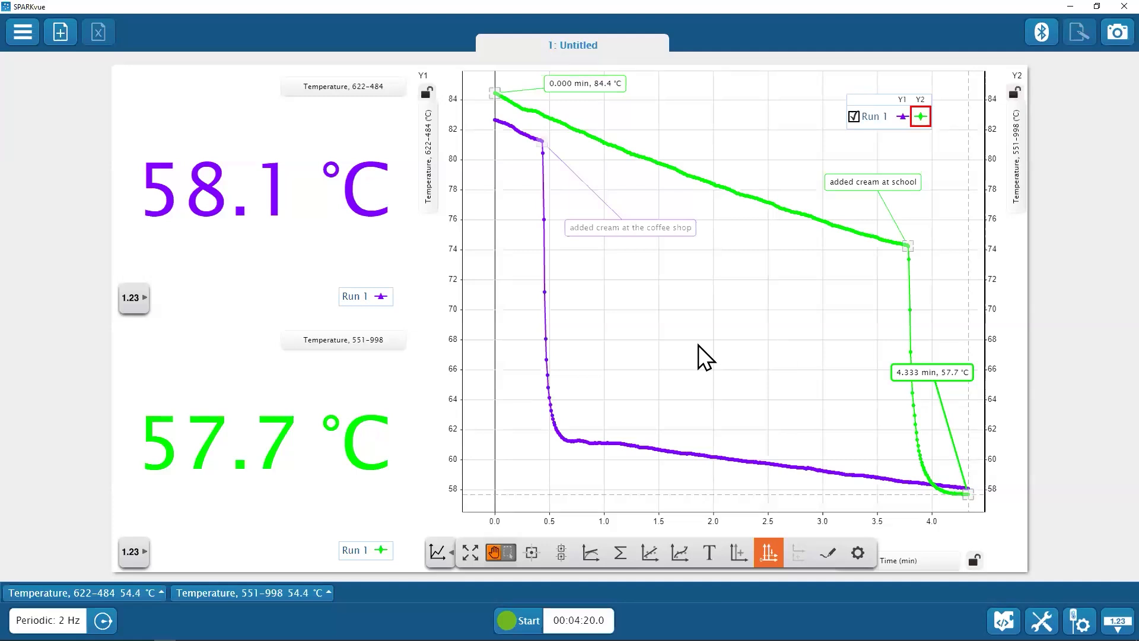
{"action": "mouse_move", "coordinate": [664, 382]}
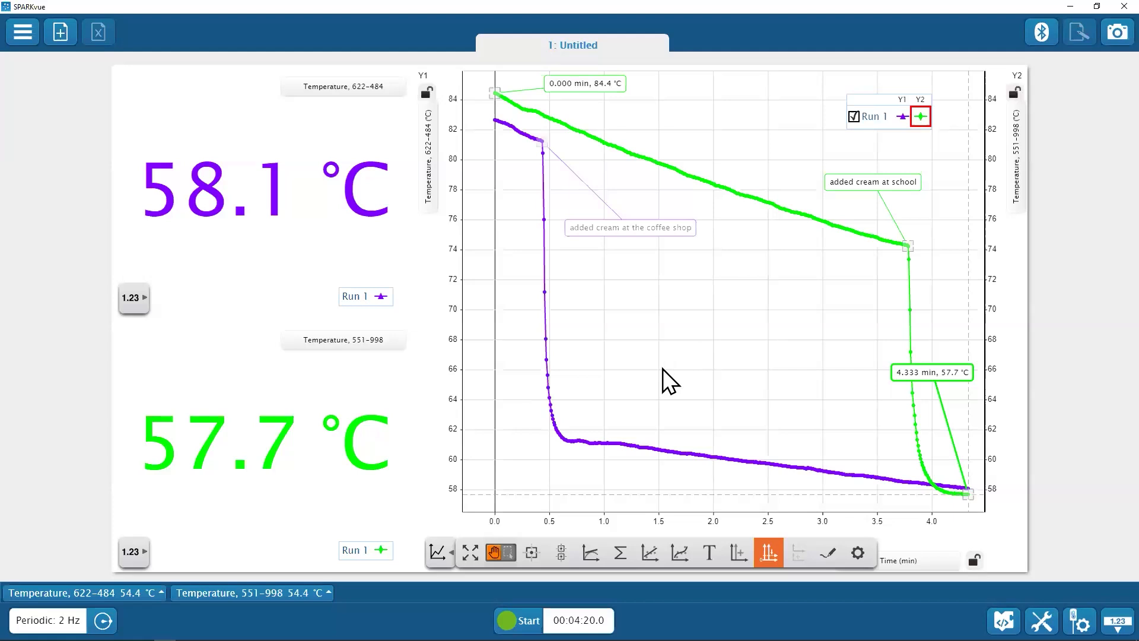
{"action": "mouse_move", "coordinate": [956, 395]}
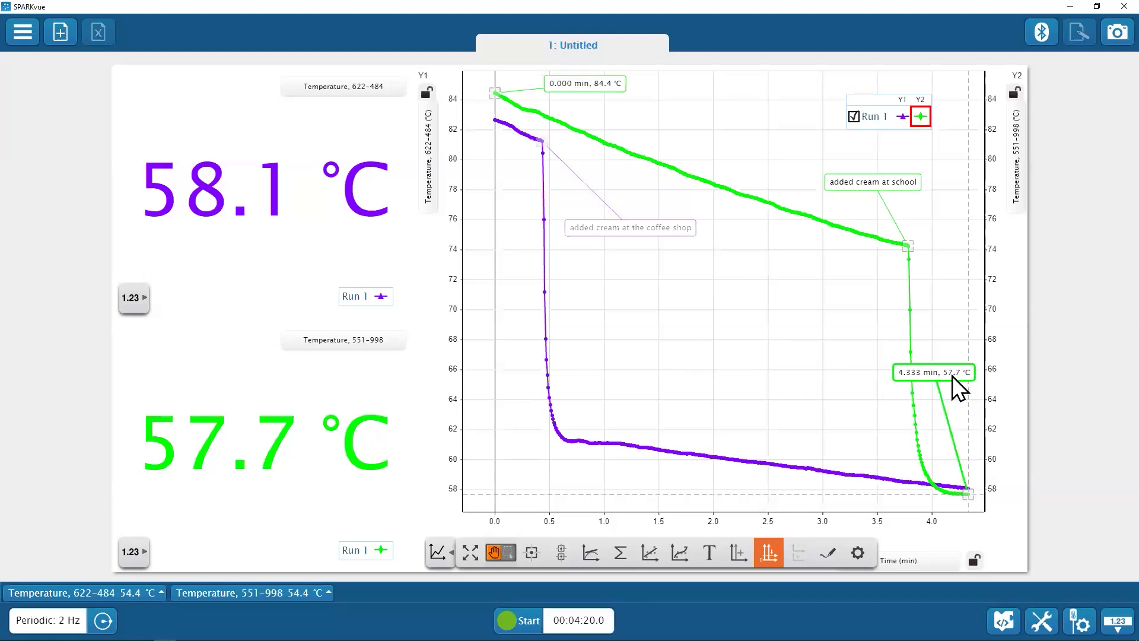
- Delete the 4.333 min, 57.7 °C coordinate marker from the green run
{"action": "left_click", "coordinate": [933, 372]}
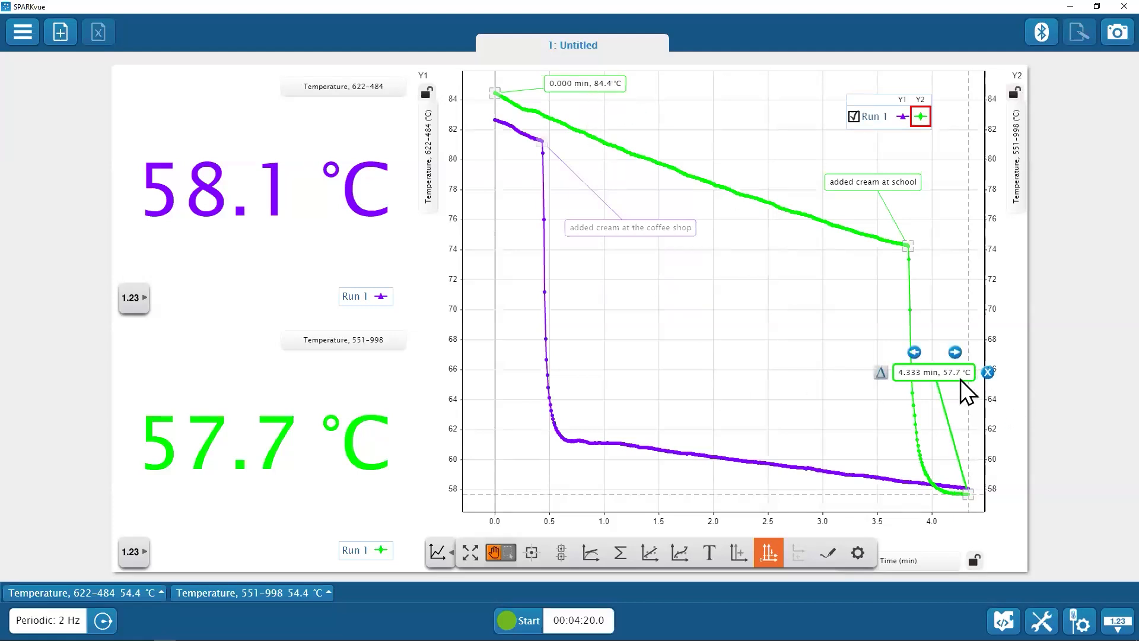
{"action": "mouse_move", "coordinate": [988, 372]}
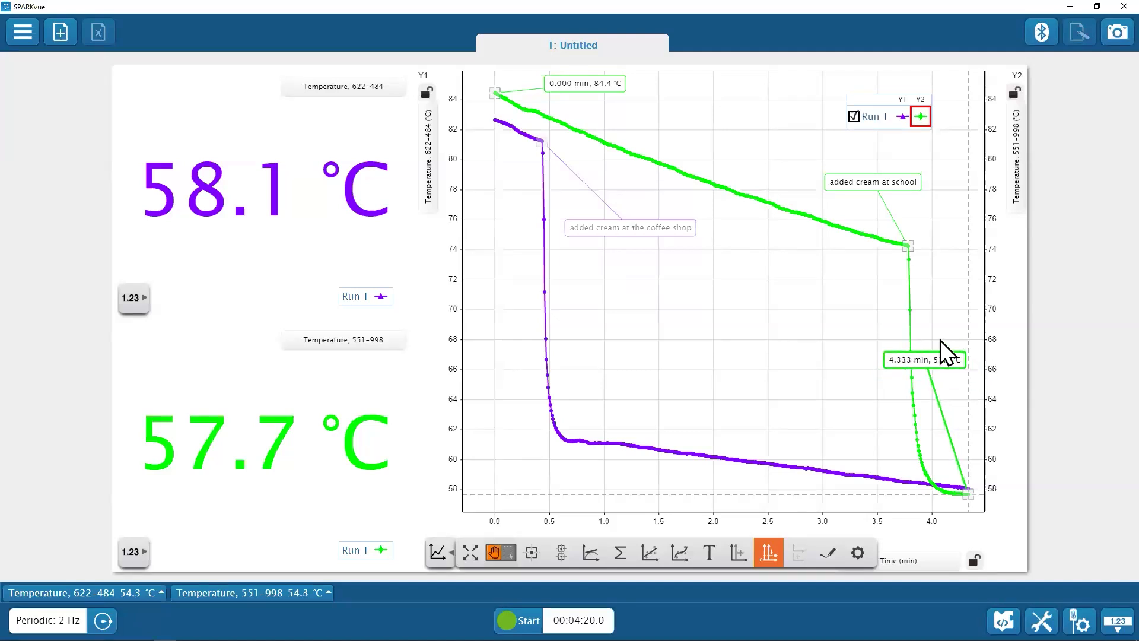
{"action": "left_click", "coordinate": [924, 359]}
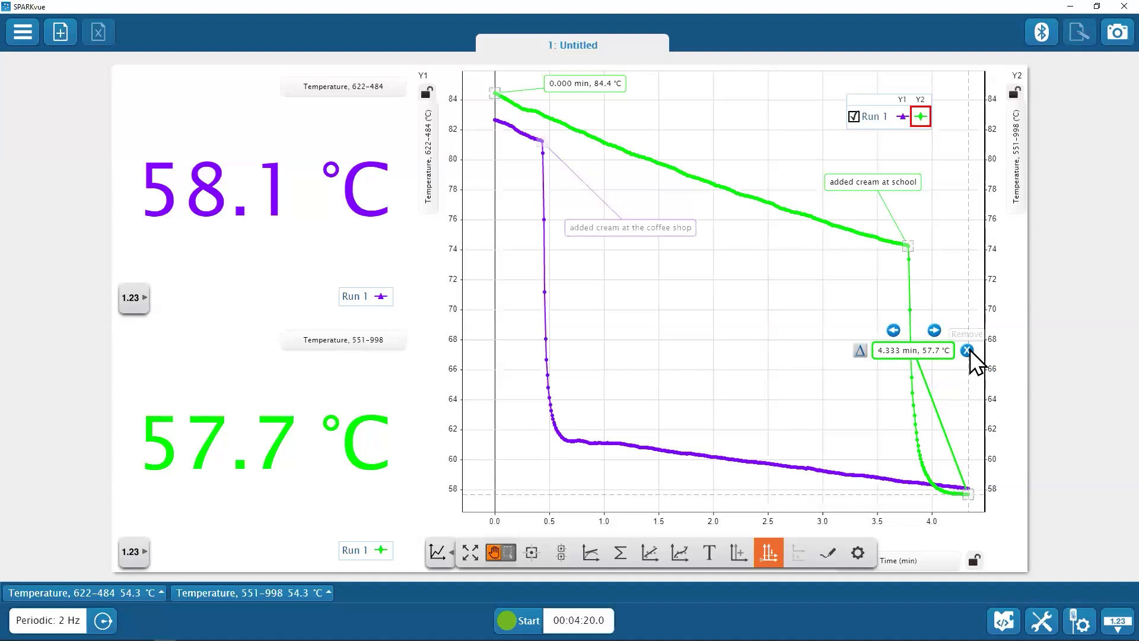
{"action": "left_click", "coordinate": [961, 350]}
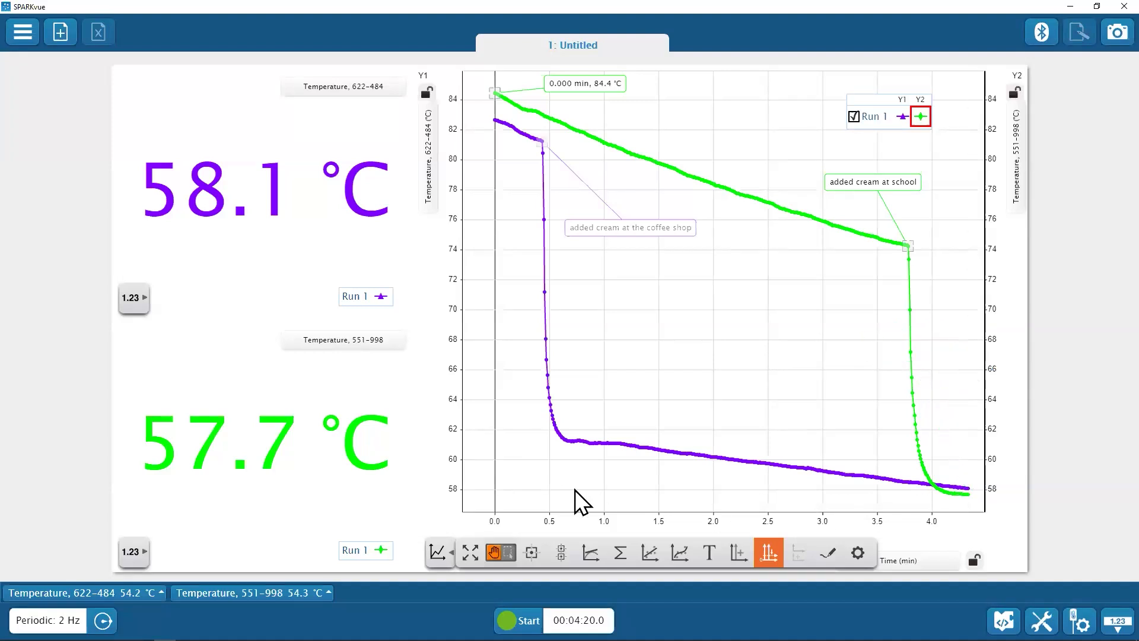
{"action": "mouse_move", "coordinate": [576, 101]}
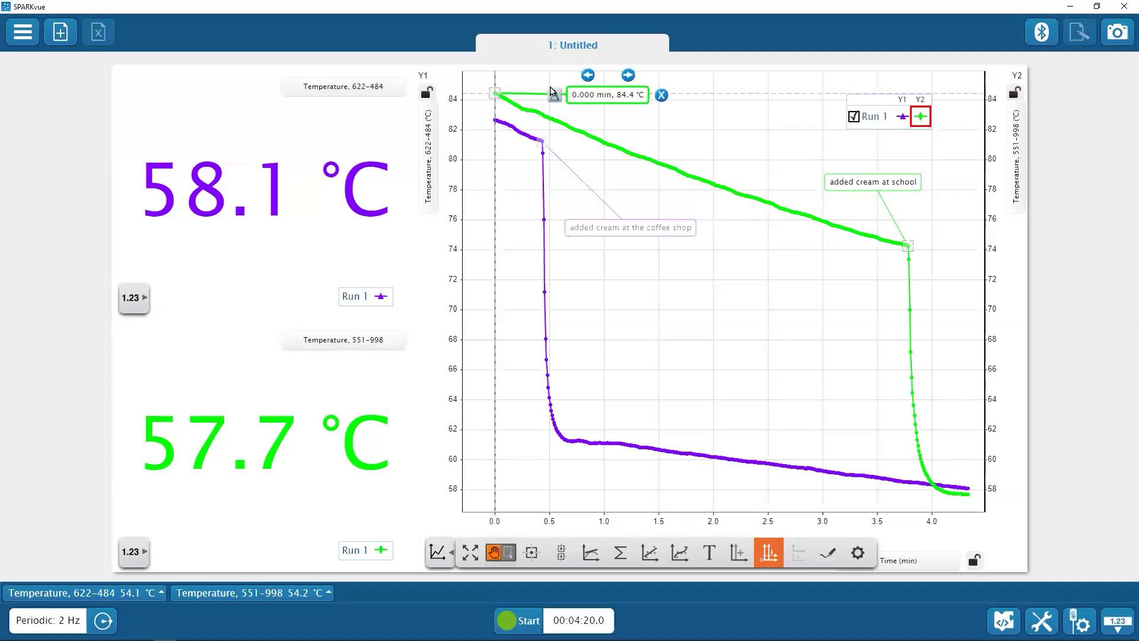
{"action": "mouse_move", "coordinate": [557, 96]}
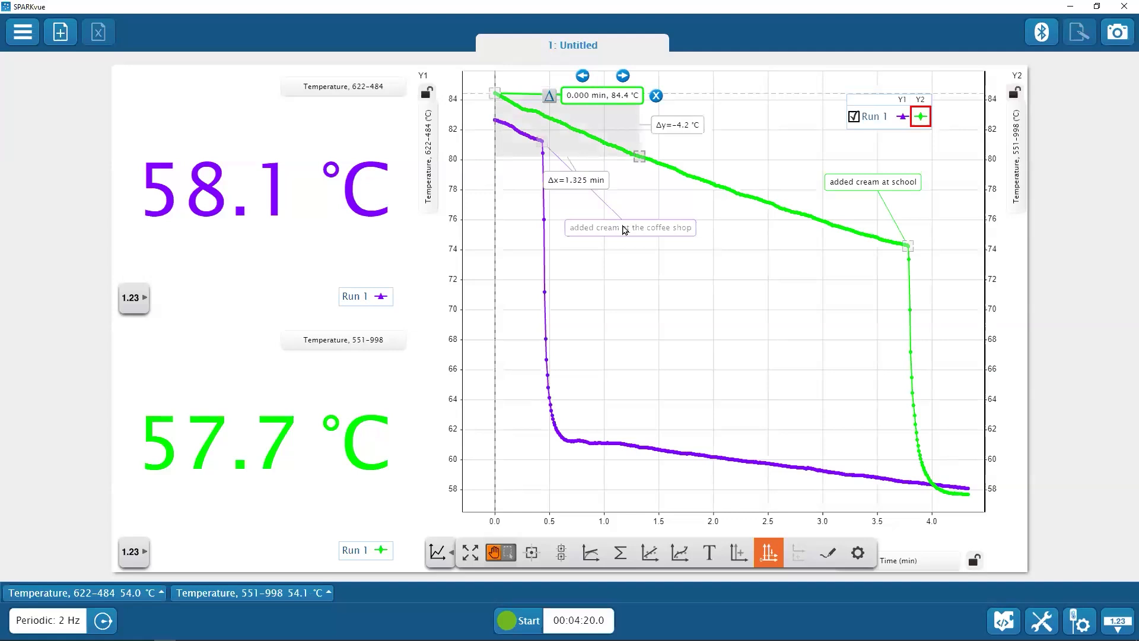
{"action": "mouse_move", "coordinate": [634, 259]}
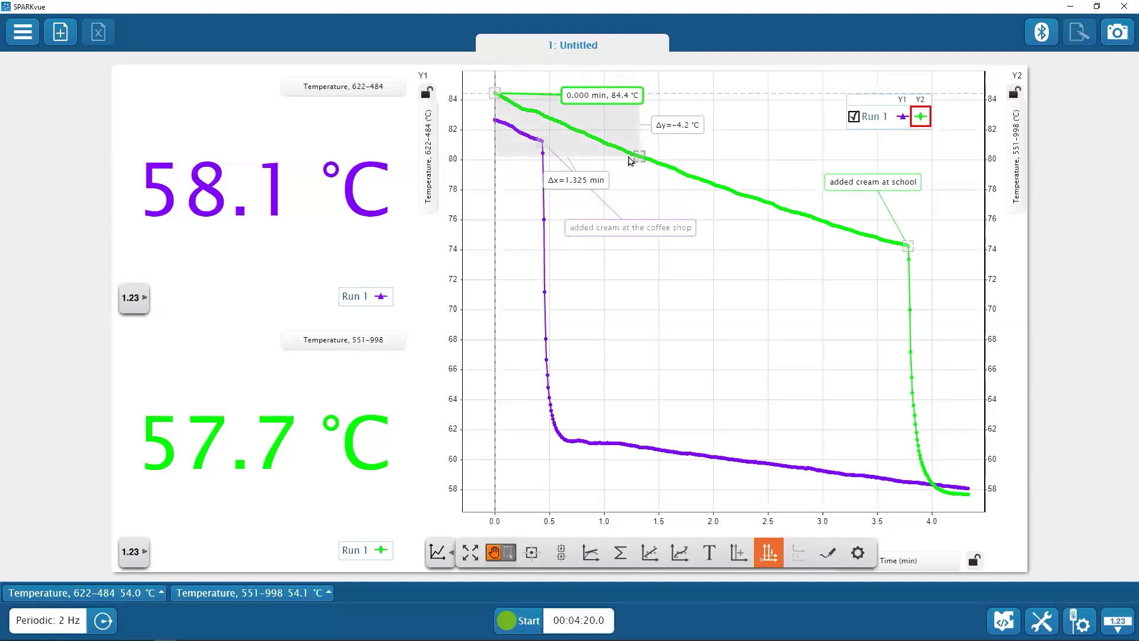
- Stretch the green run's delta span to its end, giving Δx = 4.333 min and Δy = −26.8 °C
{"action": "left_click_drag", "start_coordinate": [639, 153], "coordinate": [802, 314]}
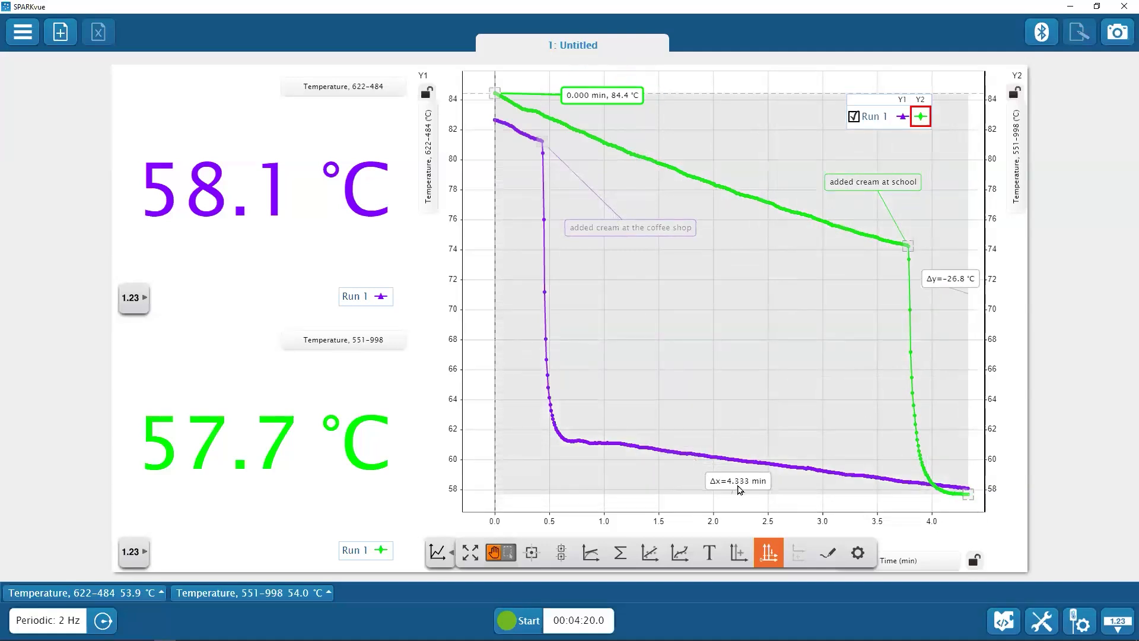
{"action": "left_click", "coordinate": [602, 96]}
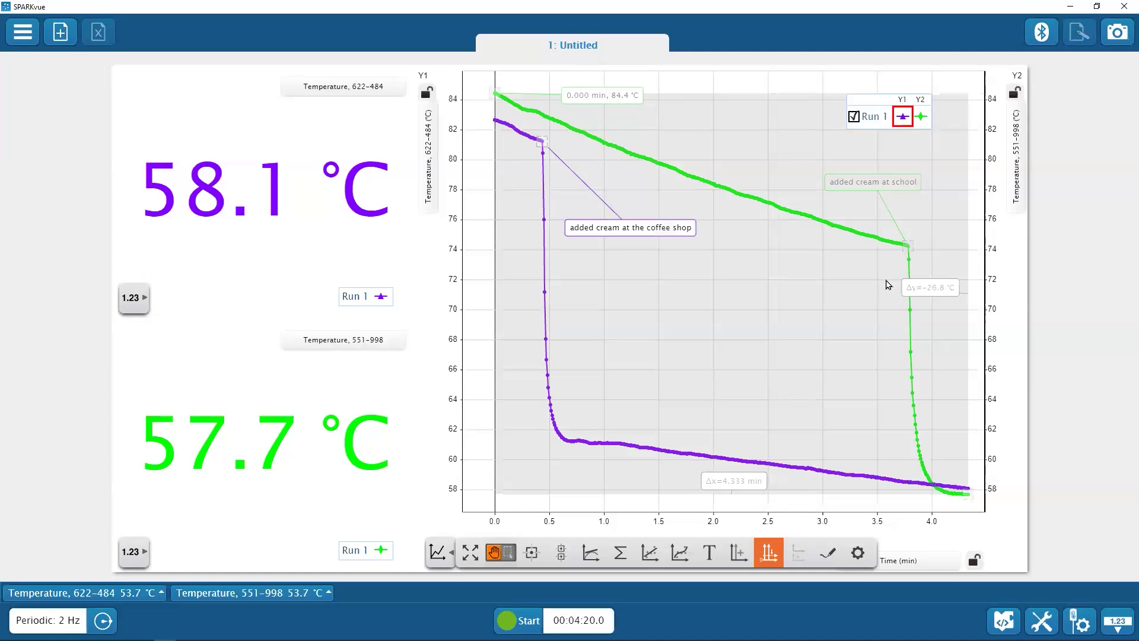
{"action": "mouse_move", "coordinate": [881, 285]}
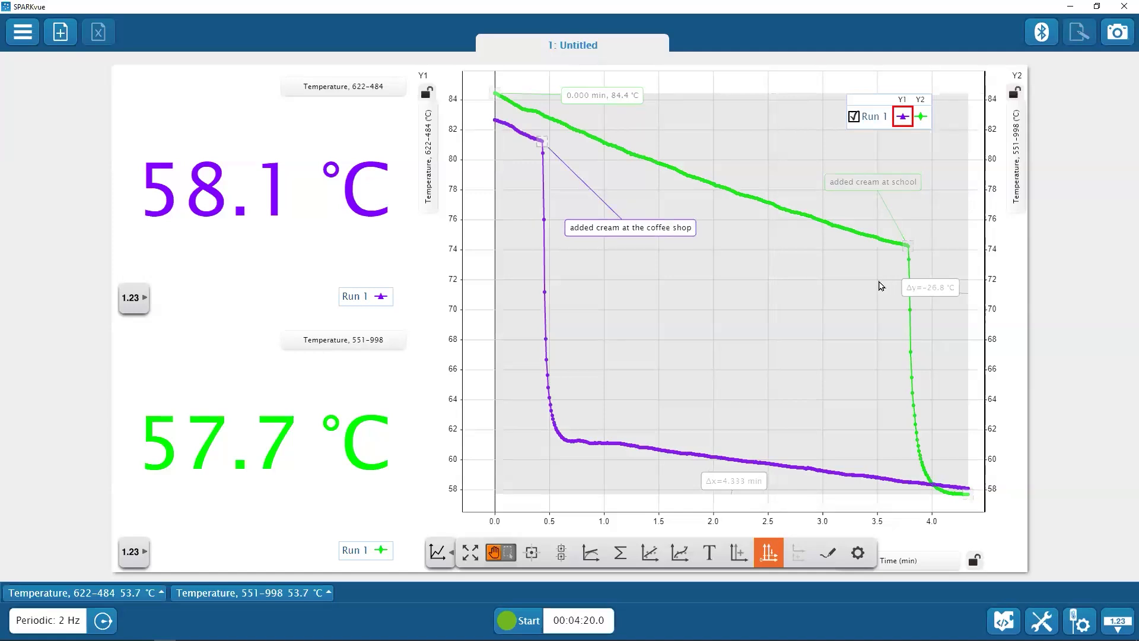
{"action": "mouse_move", "coordinate": [531, 555]}
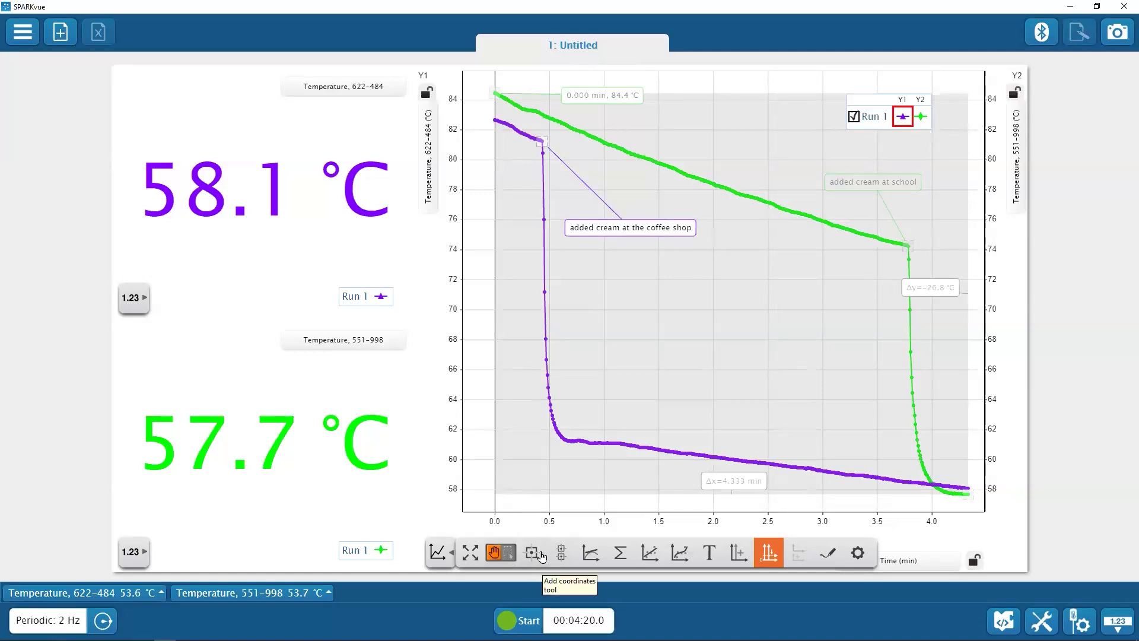
{"action": "mouse_move", "coordinate": [543, 539]}
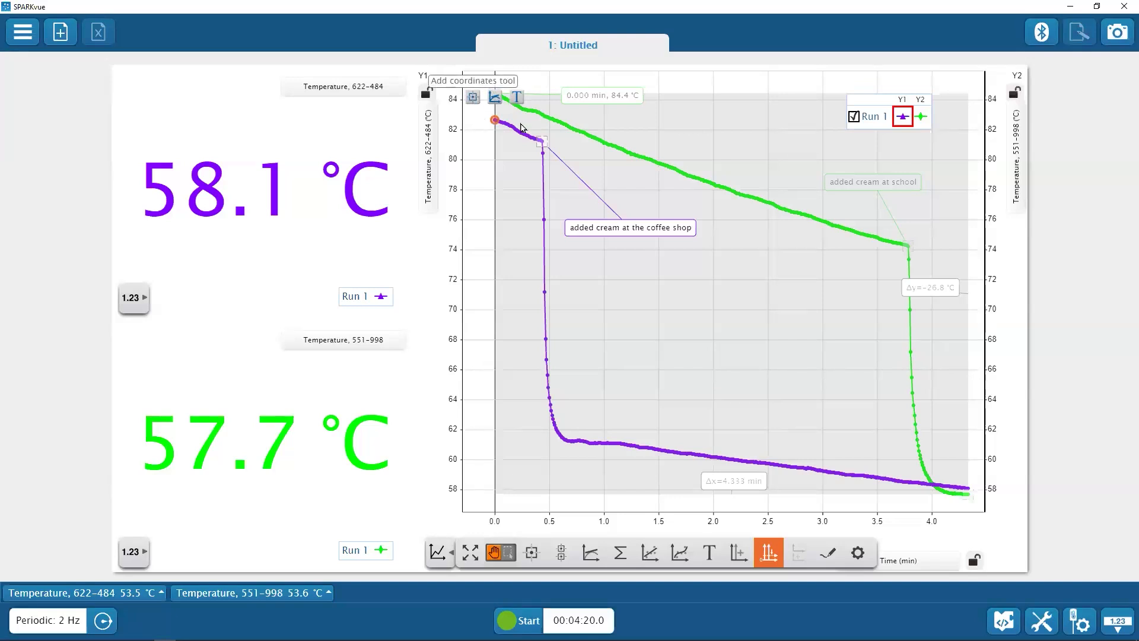
{"action": "mouse_move", "coordinate": [531, 557]}
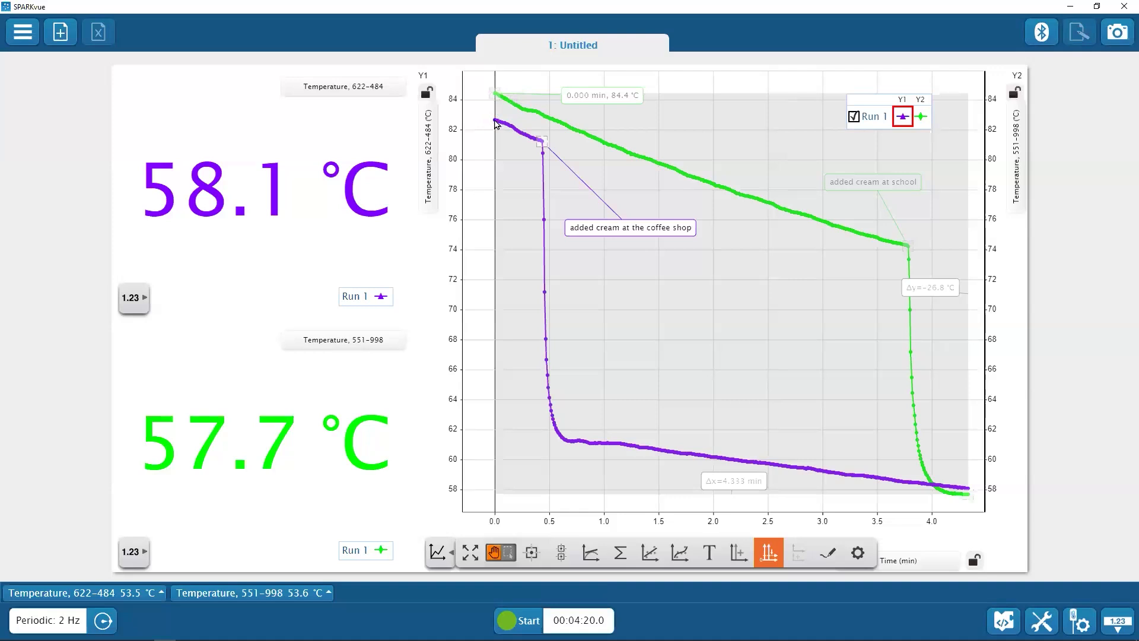
- Mark the purple run's start at 82.7 °C and extend a delta to its end: Δx = 4.333 min, Δy = −24.6 °C
{"action": "left_click", "coordinate": [495, 121]}
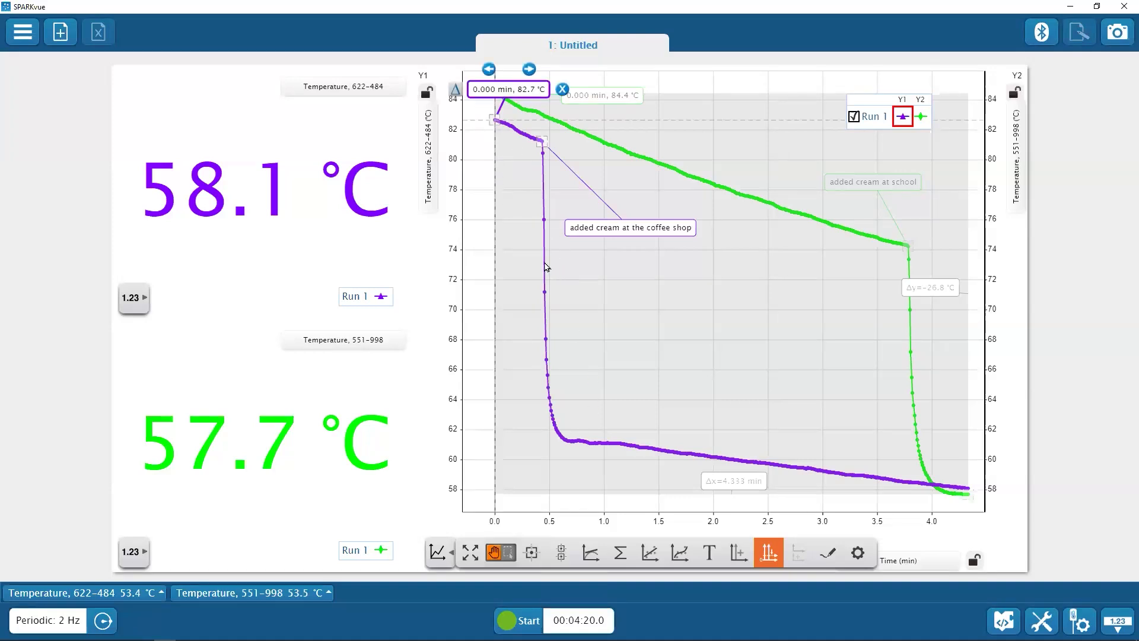
{"action": "left_click_drag", "start_coordinate": [508, 89], "coordinate": [572, 280]}
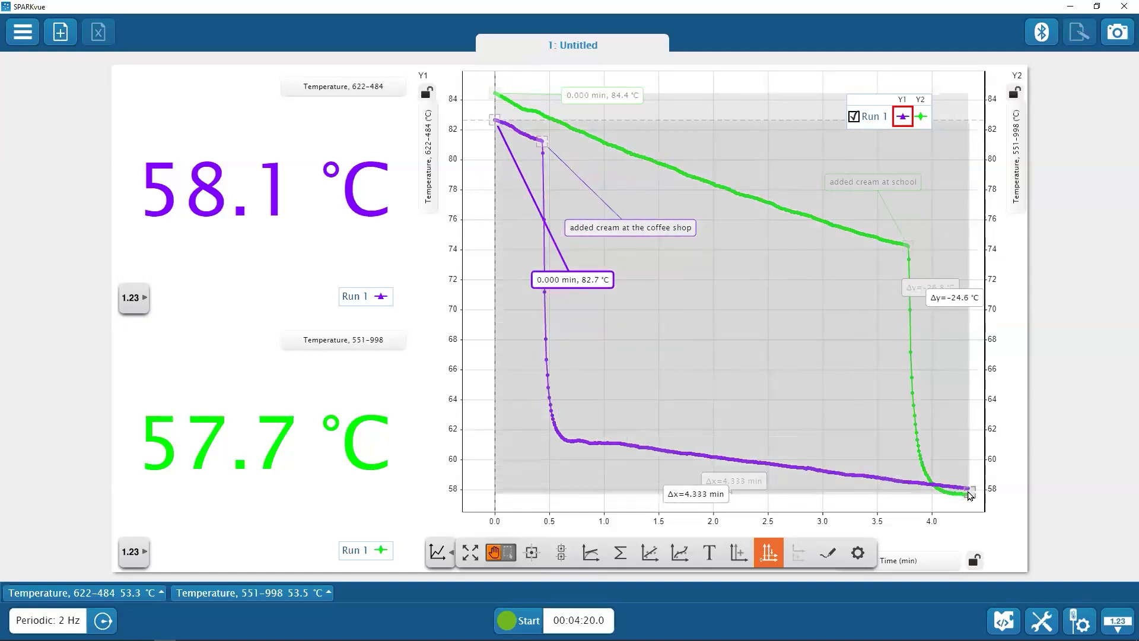
{"action": "left_click", "coordinate": [572, 280]}
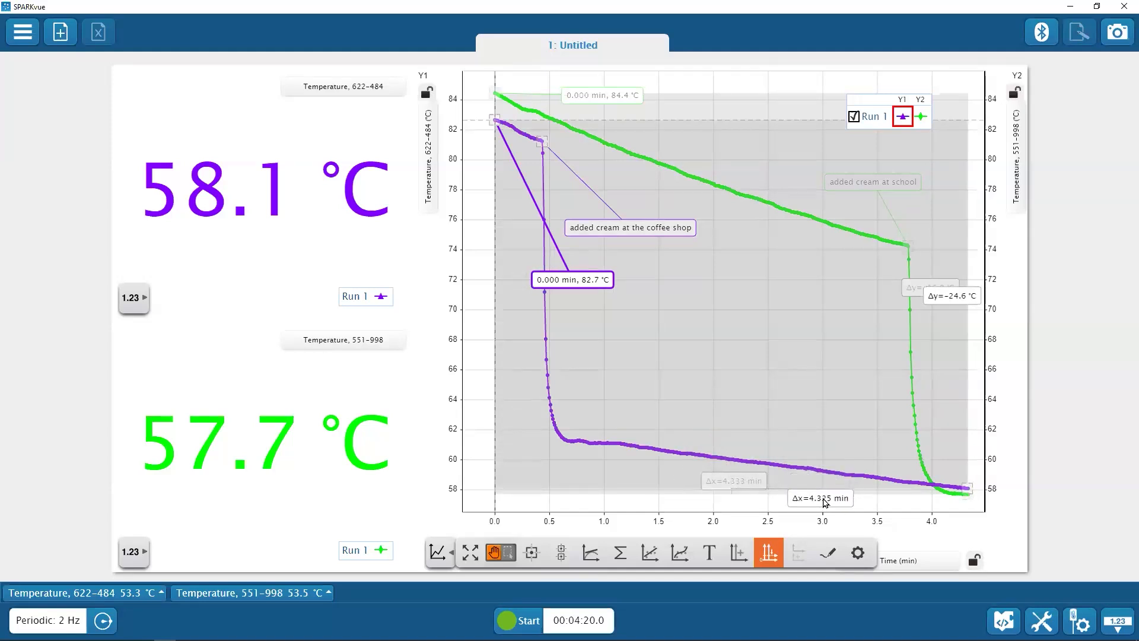
{"action": "left_click", "coordinate": [572, 280]}
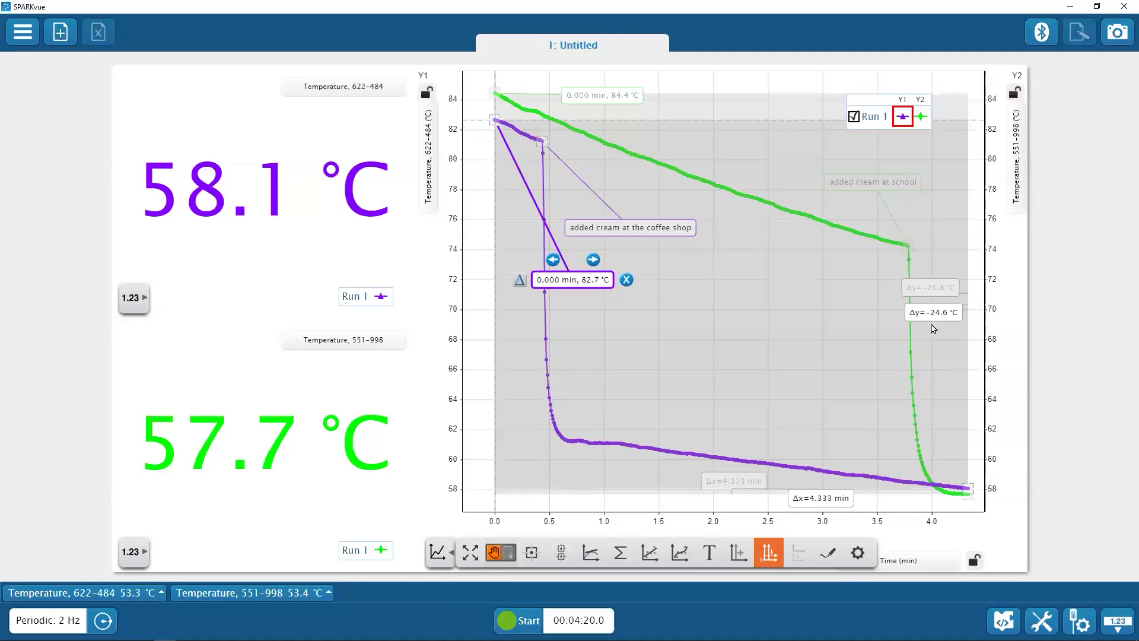
{"action": "mouse_move", "coordinate": [874, 406]}
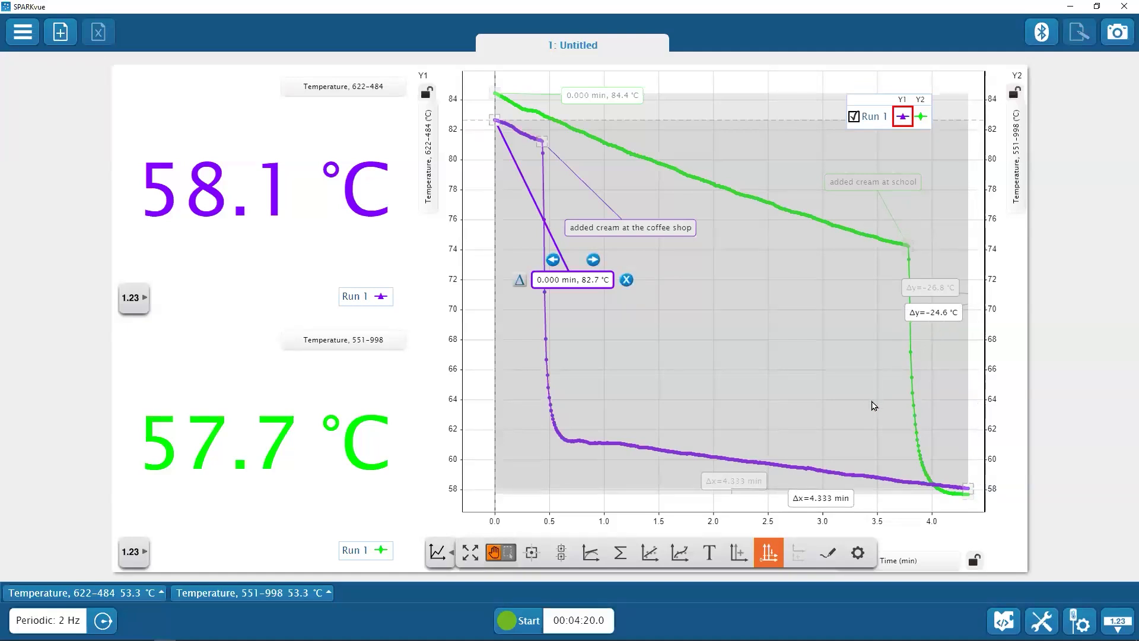